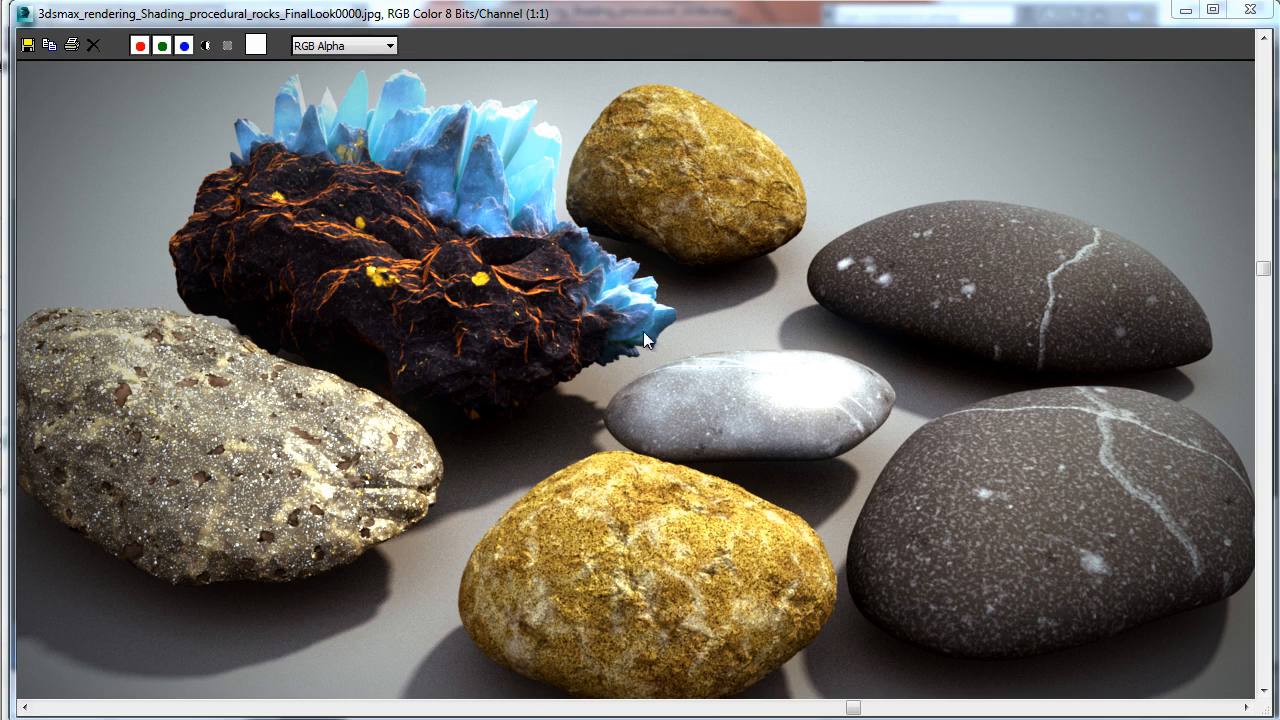
mouse_move(783, 143)
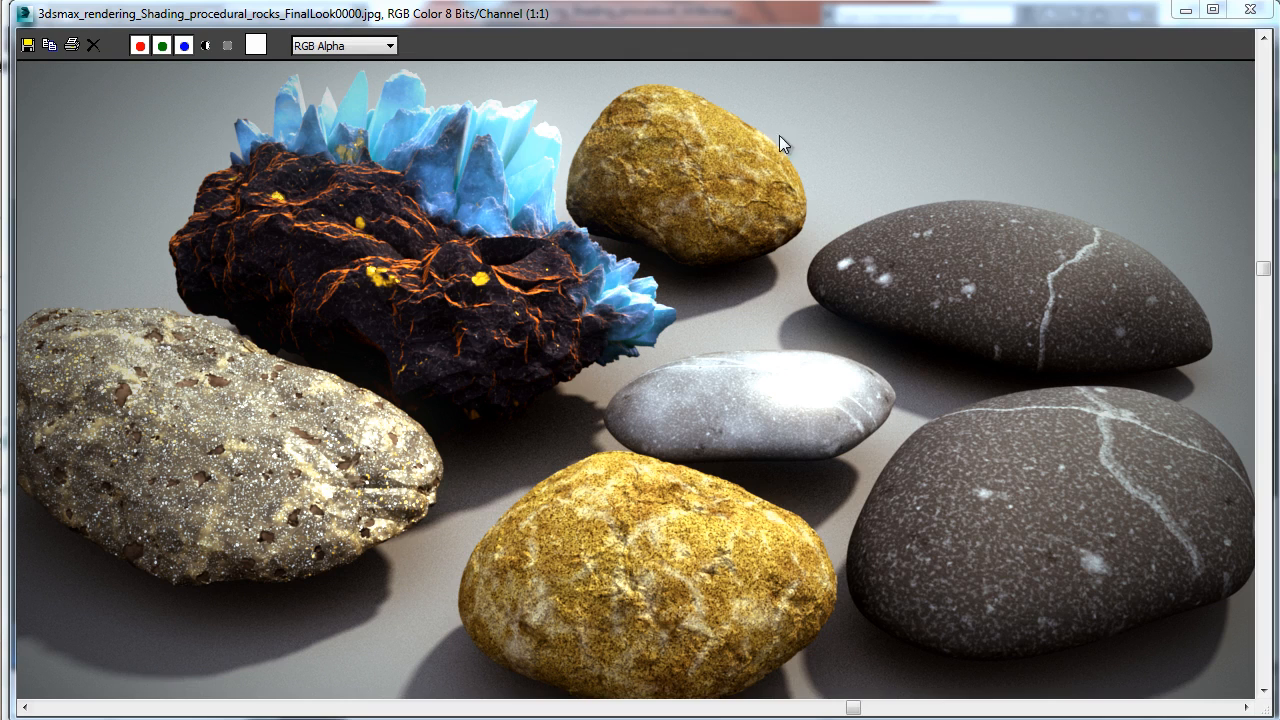
mouse_move(432, 270)
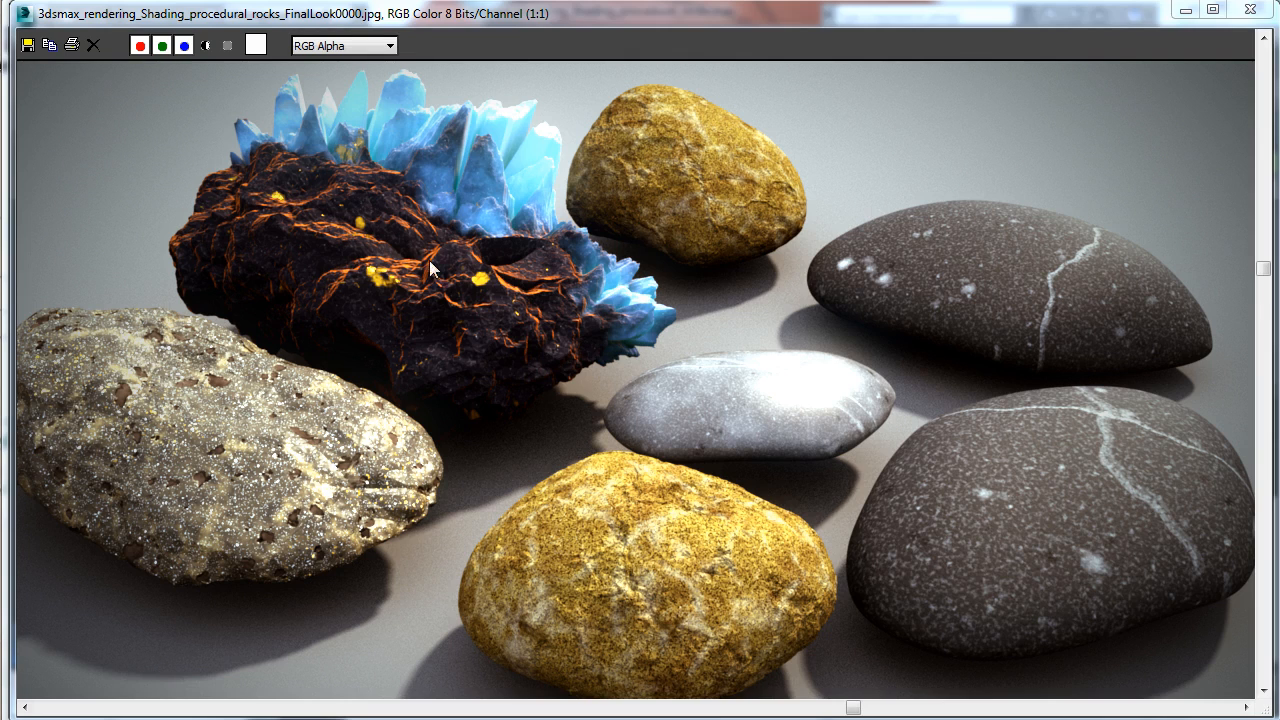
mouse_move(487, 299)
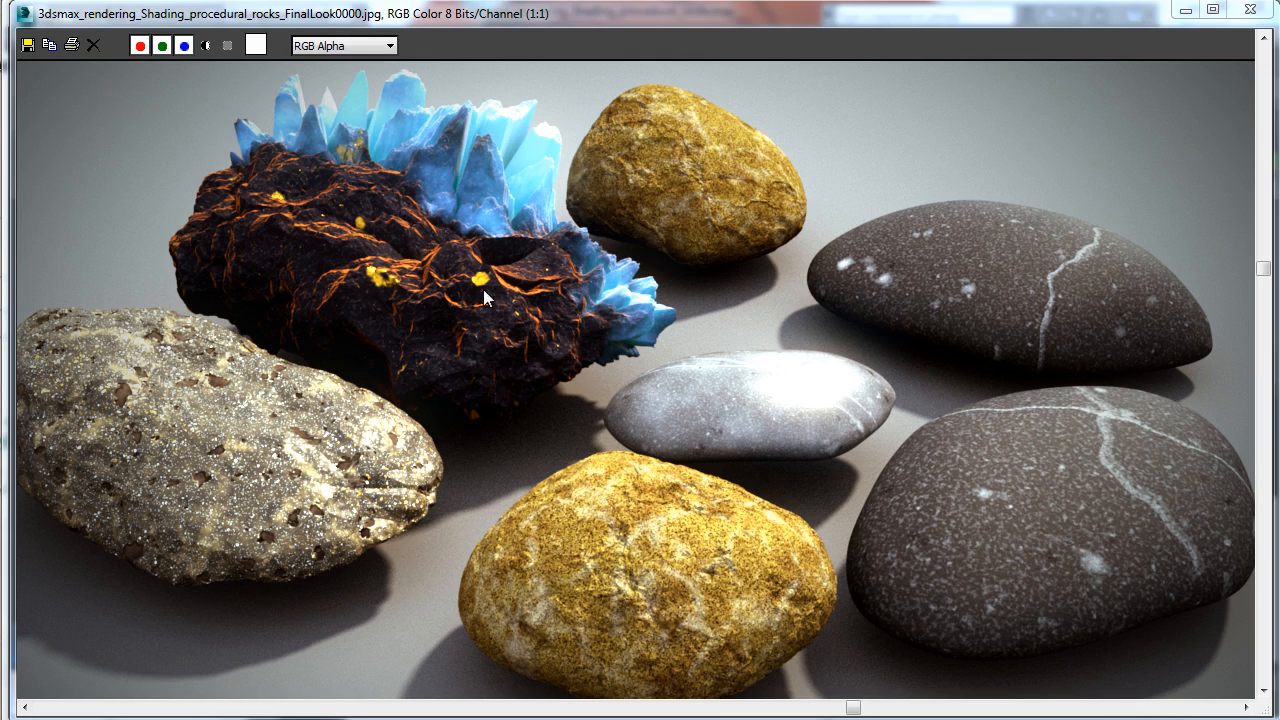
mouse_move(533, 170)
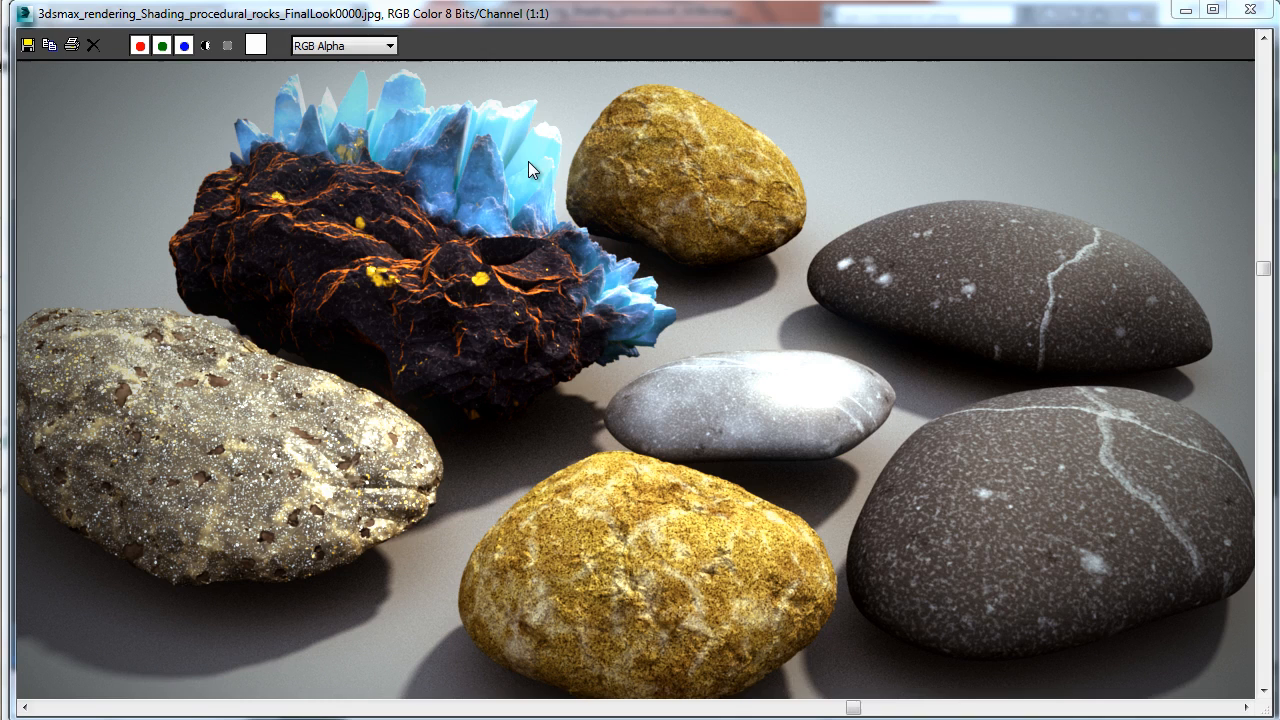
mouse_move(530, 160)
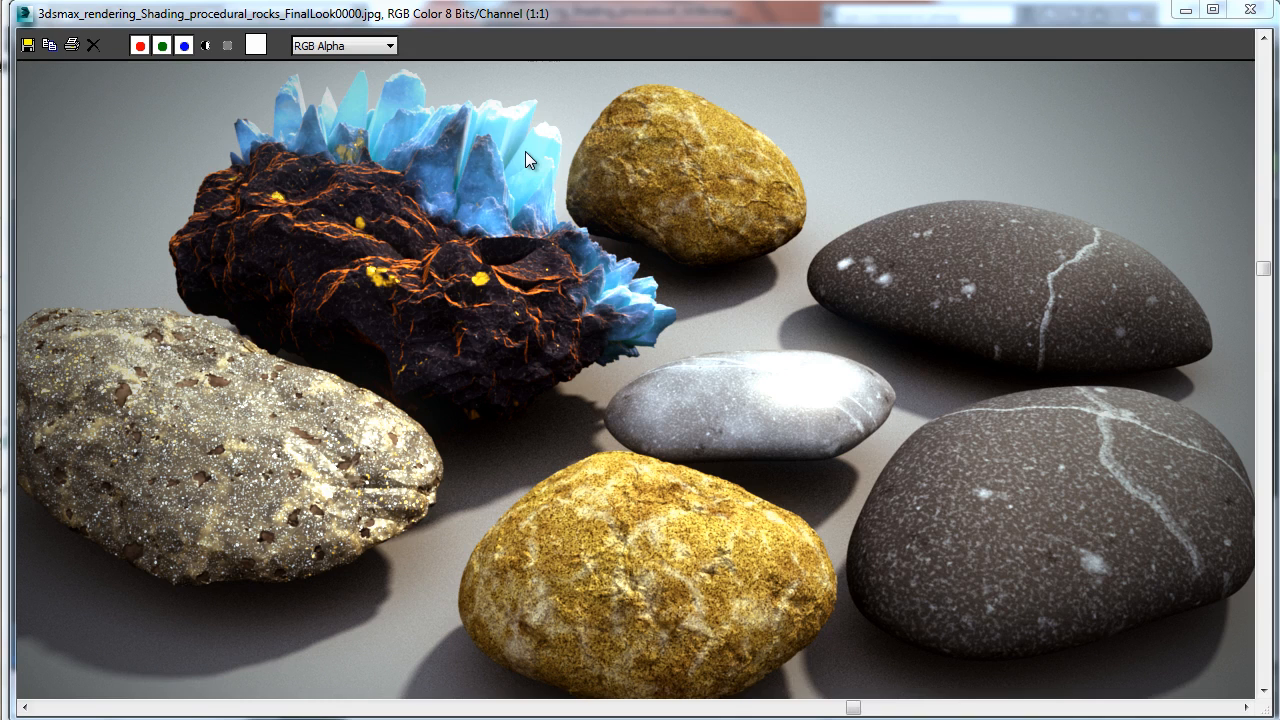
mouse_move(267, 233)
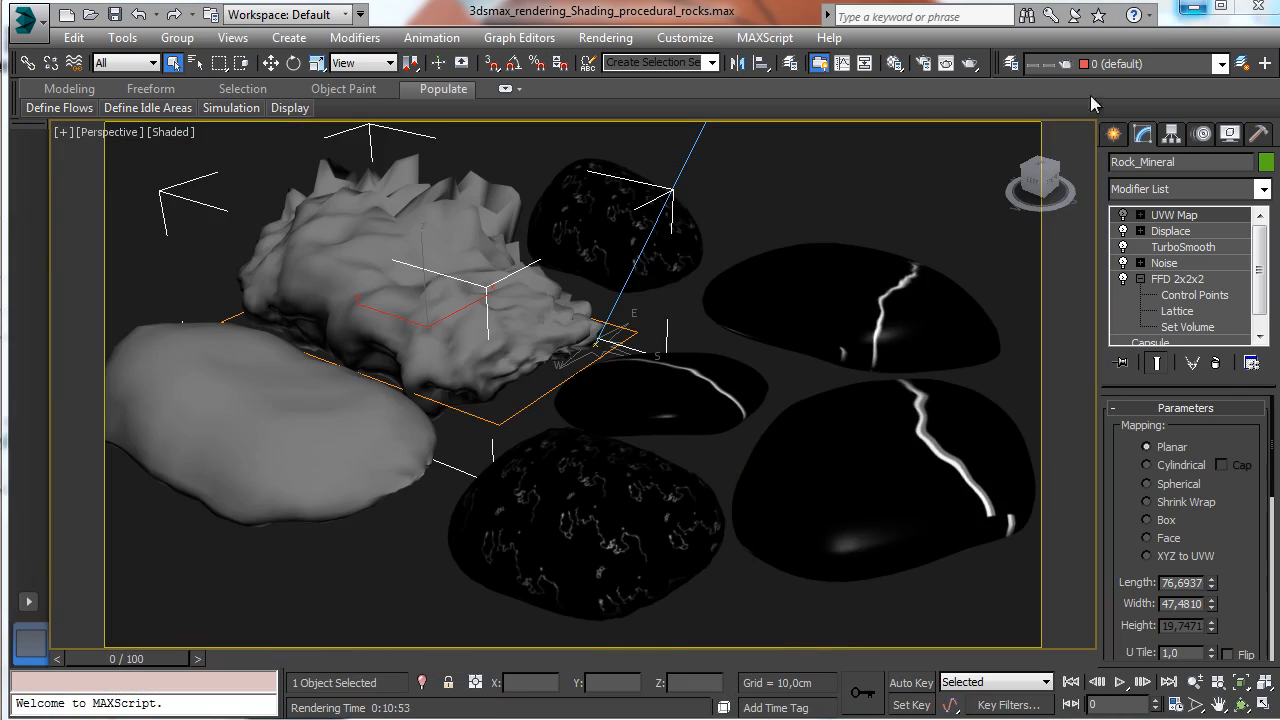
mouse_move(870, 284)
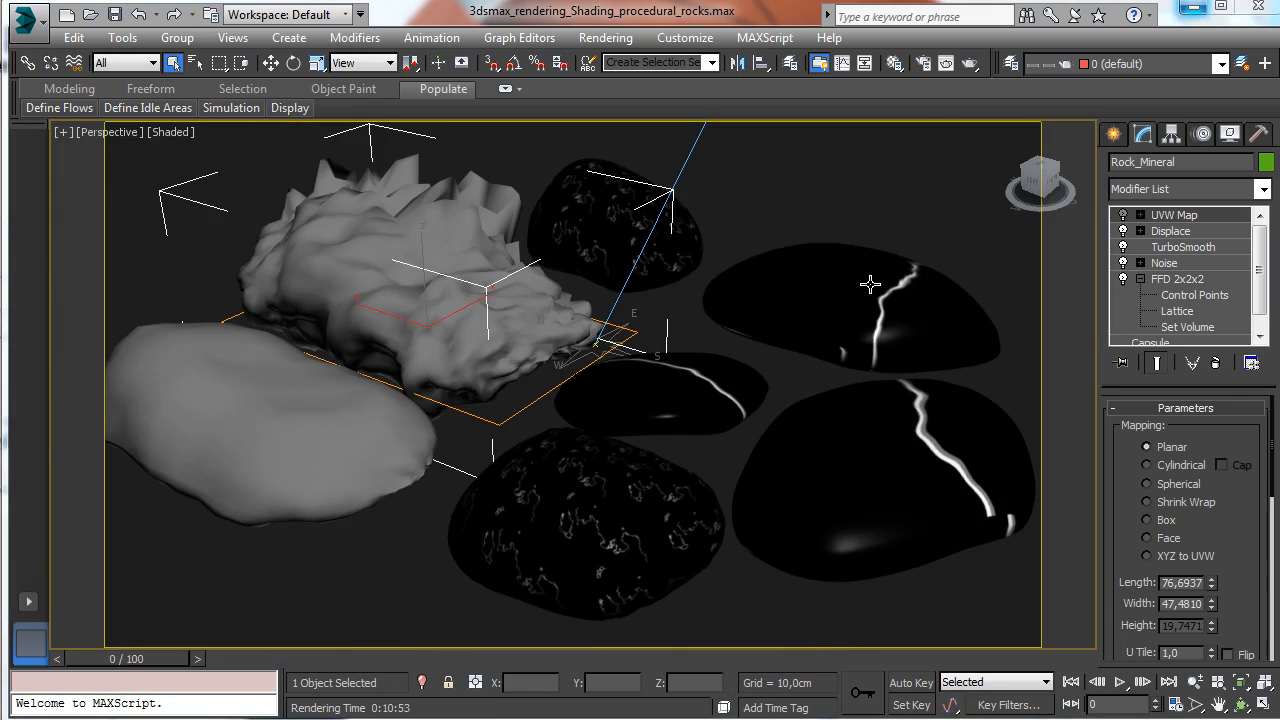
mouse_move(1030, 250)
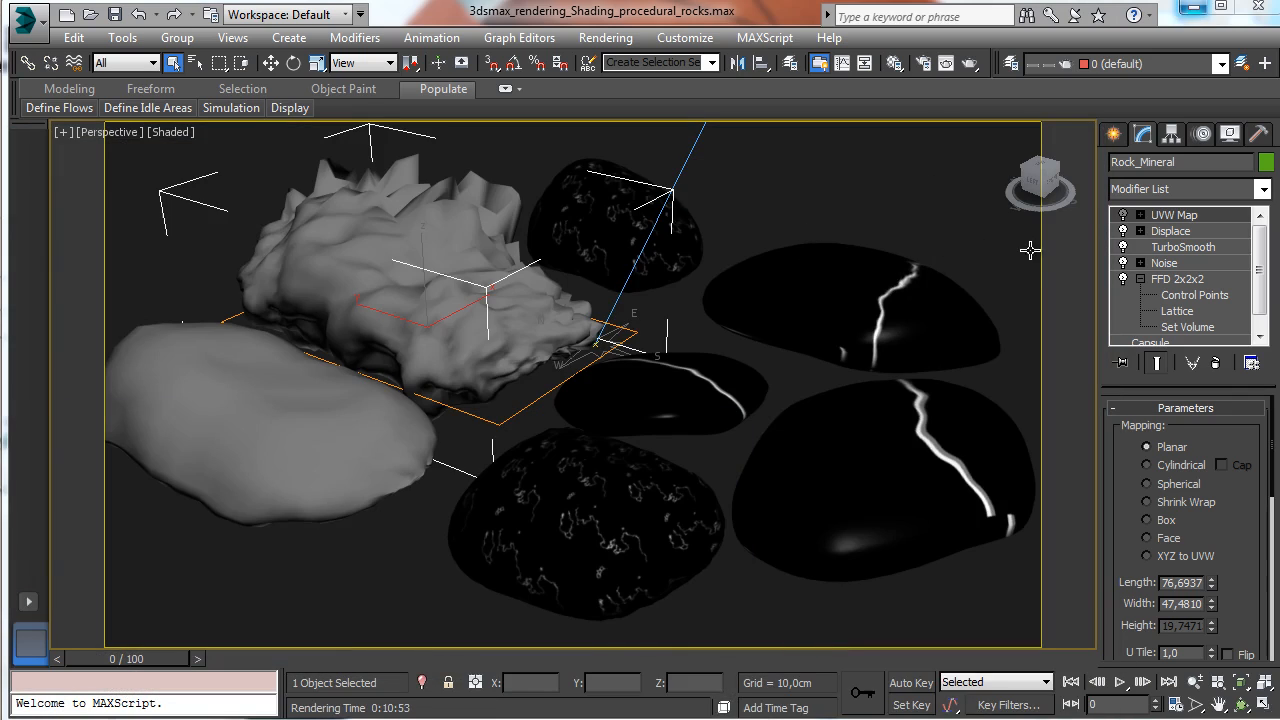
mouse_move(742, 207)
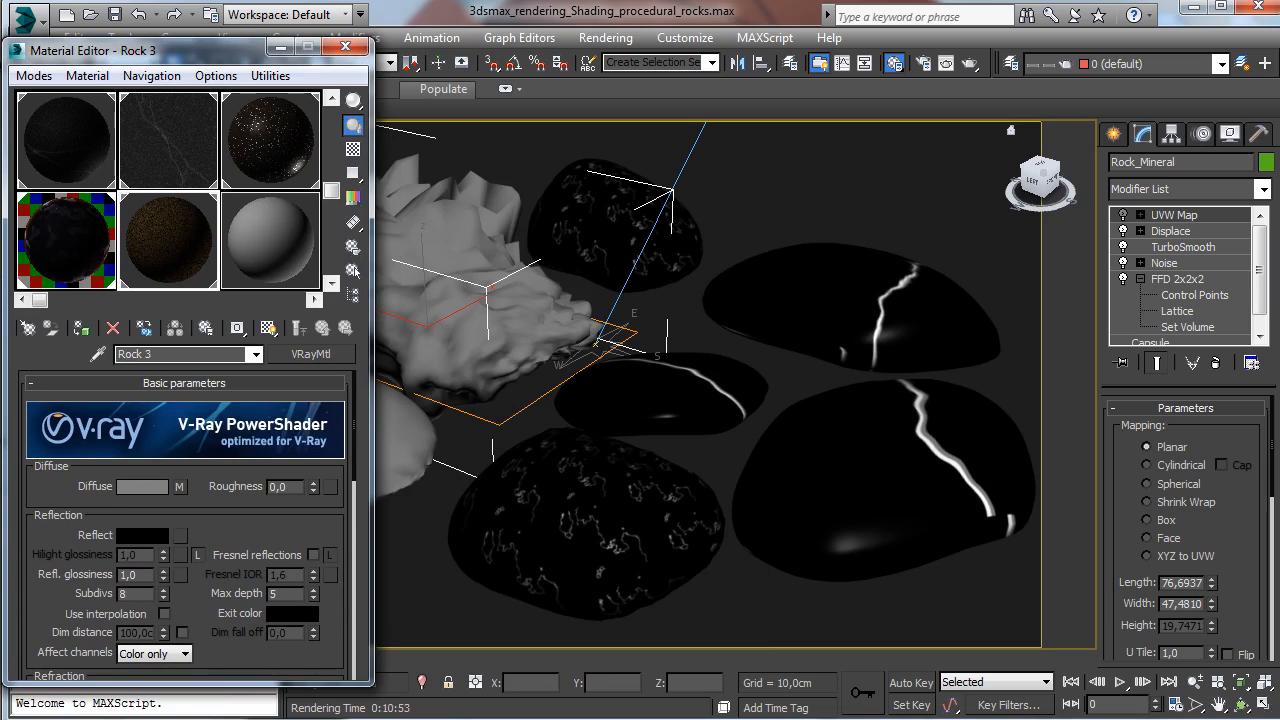
mouse_move(685, 120)
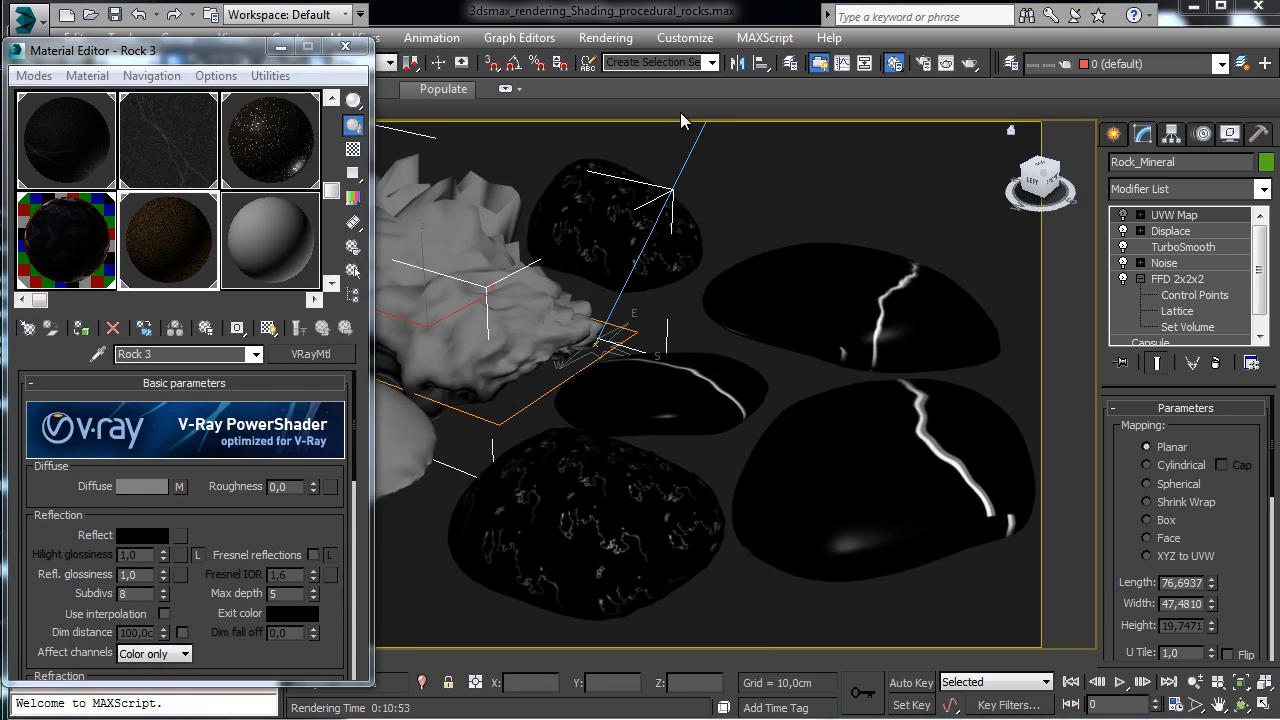
mouse_move(155, 500)
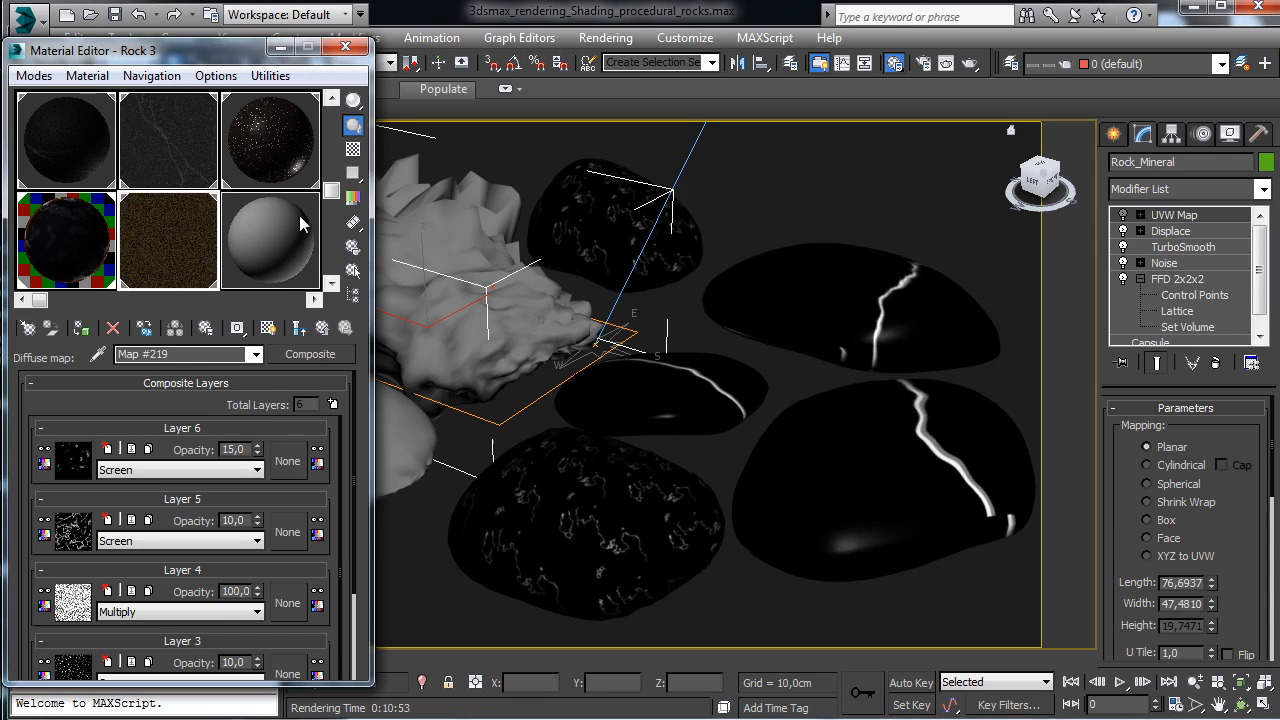
mouse_move(315, 362)
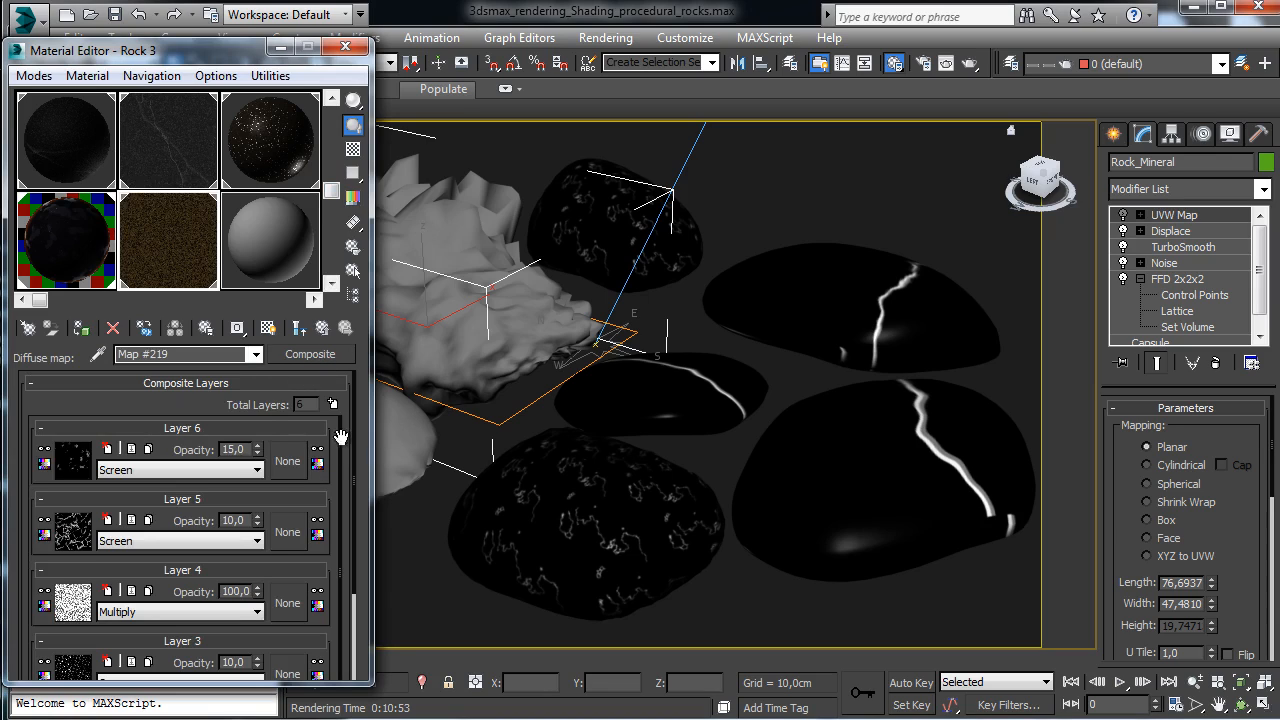
mouse_move(347, 482)
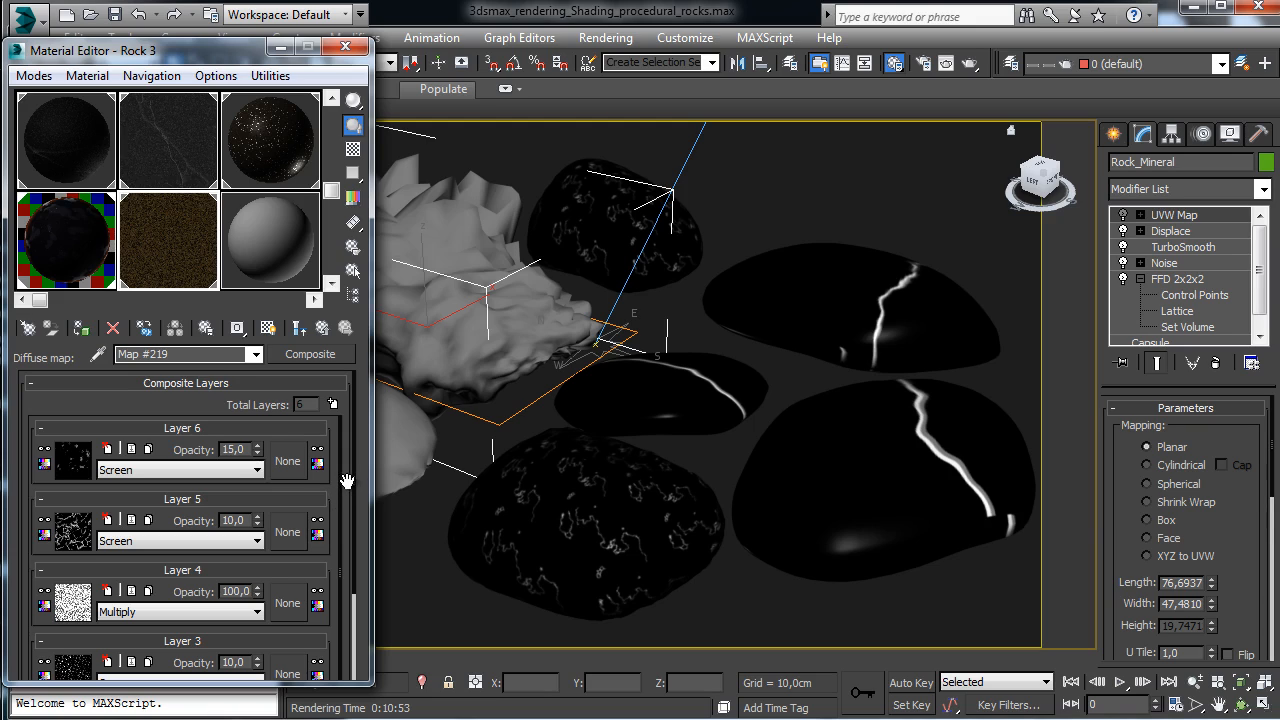
mouse_move(302, 460)
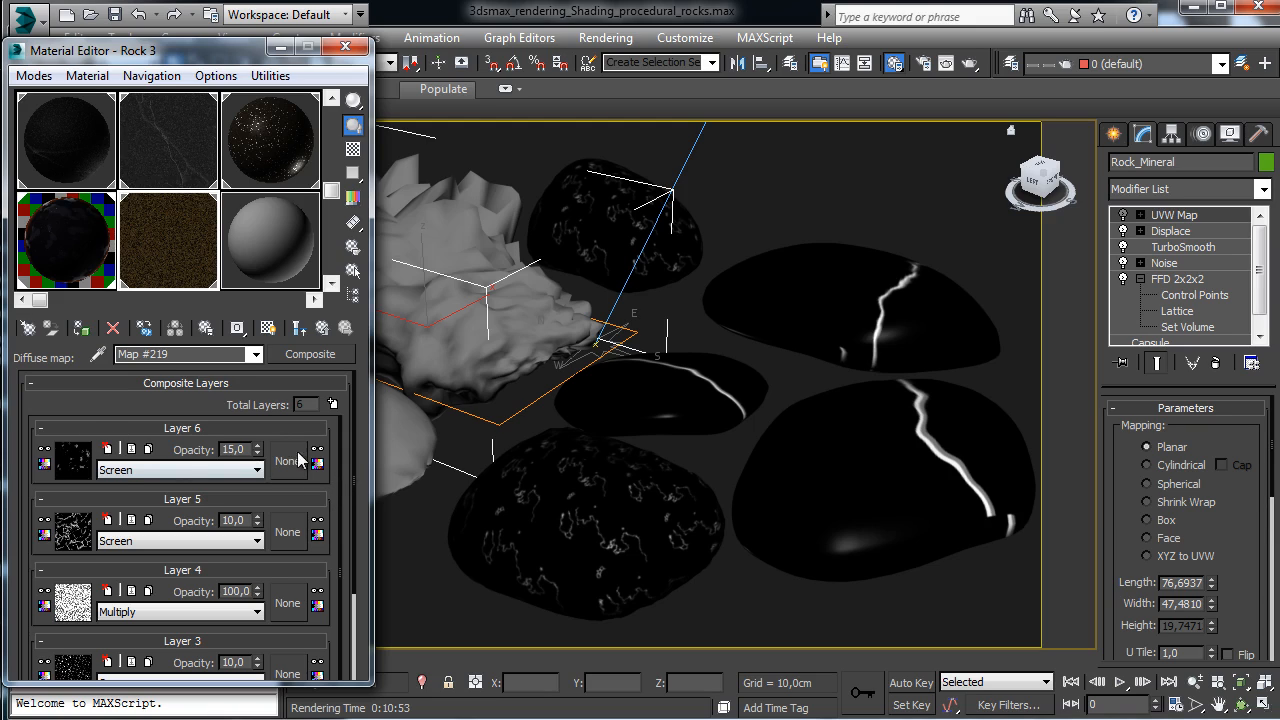
Show the Composite map layers behind Rock 3's diffuse colour in the Material Editor
scroll("down", 3)
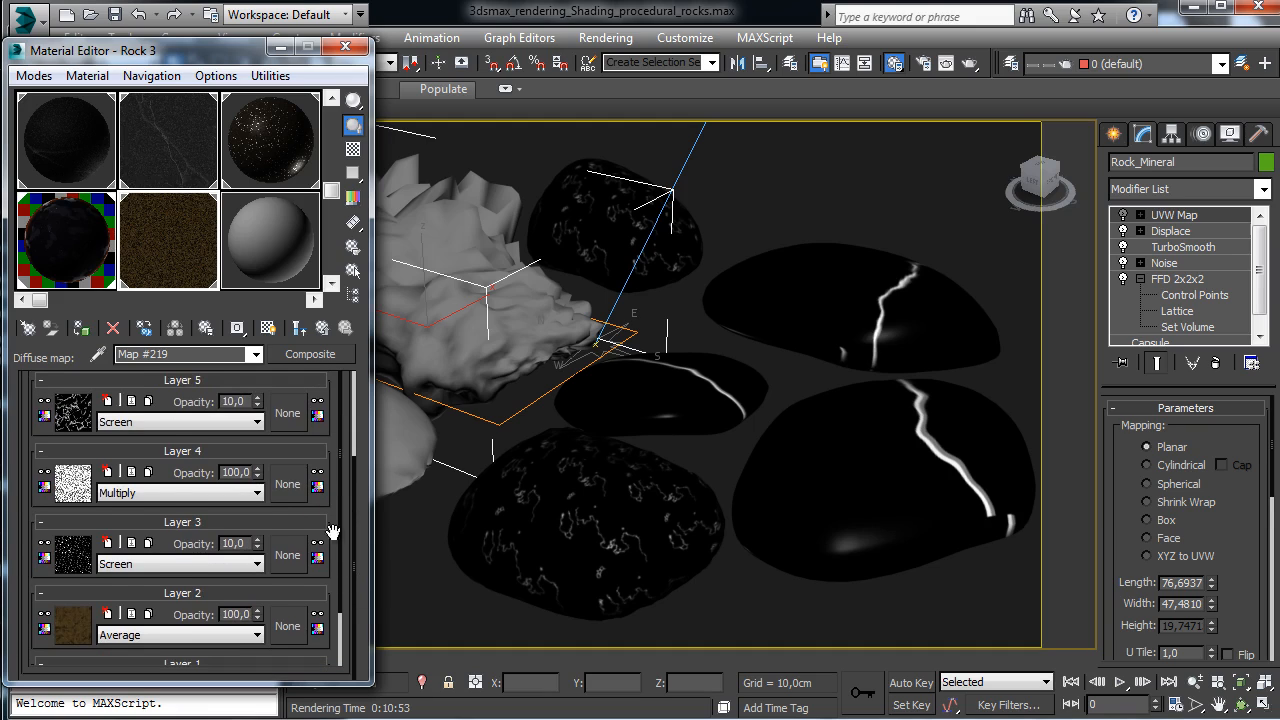
mouse_move(320, 497)
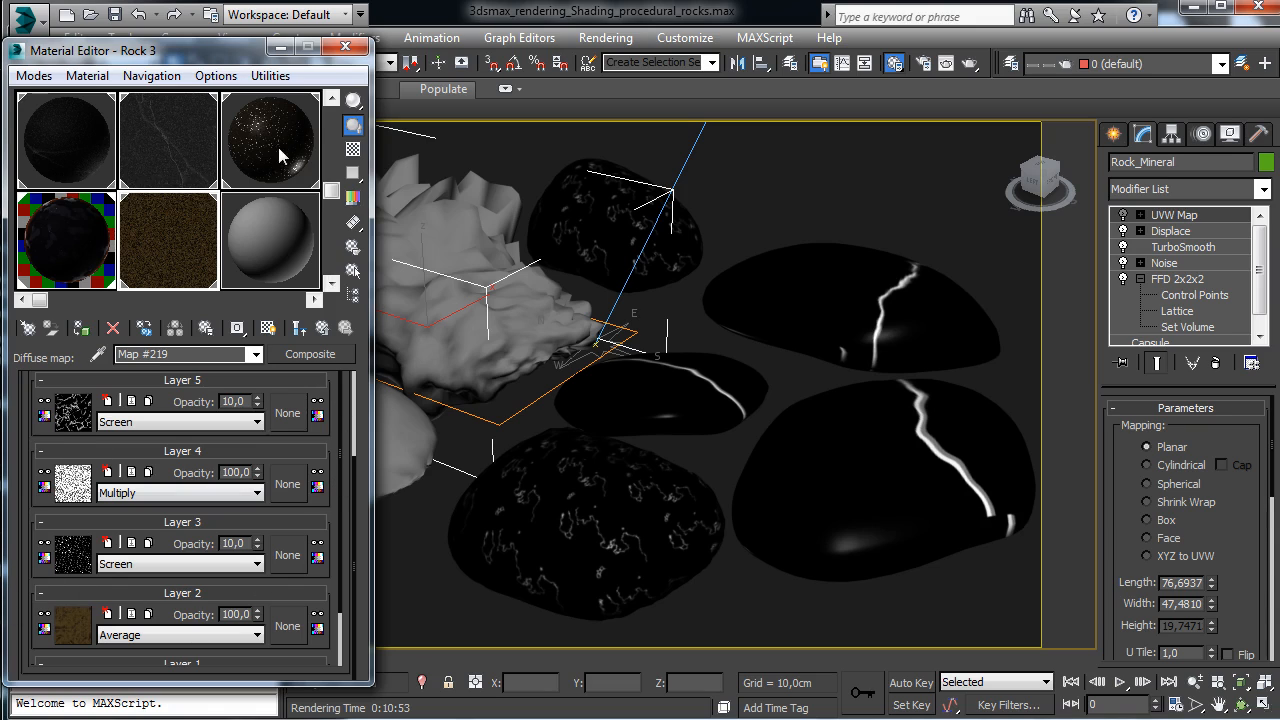
mouse_move(435, 247)
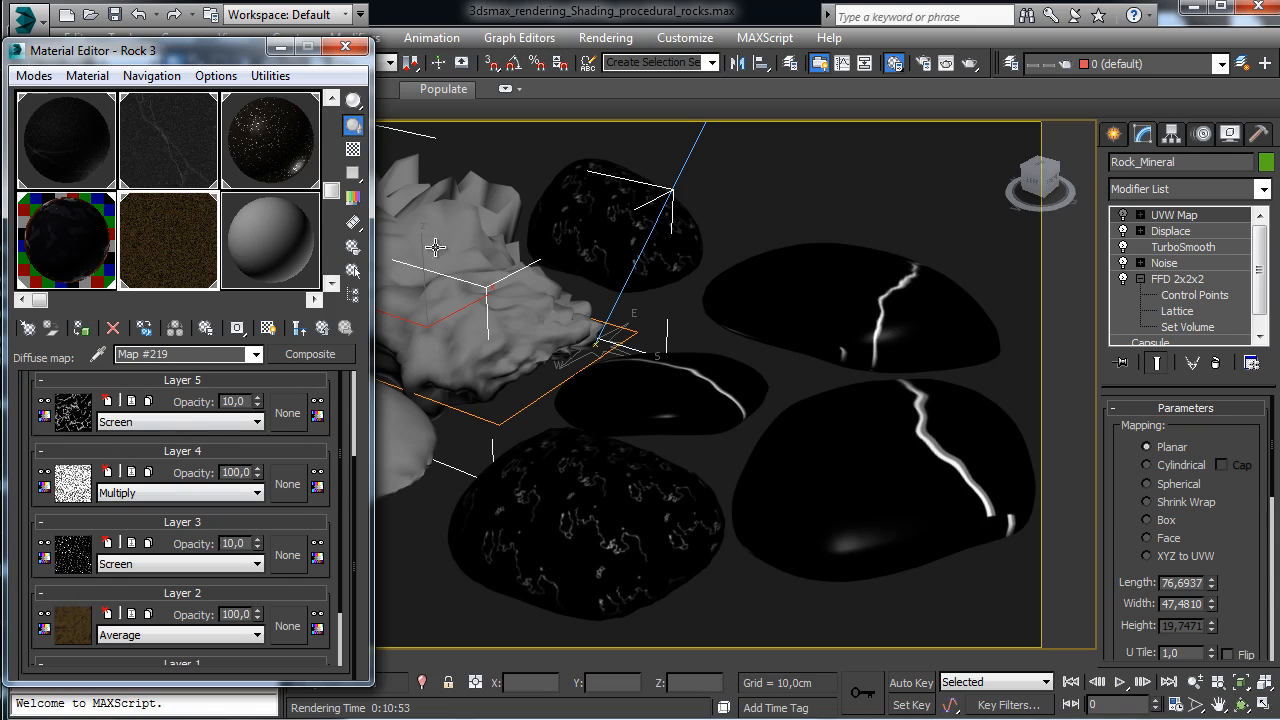
mouse_move(785, 269)
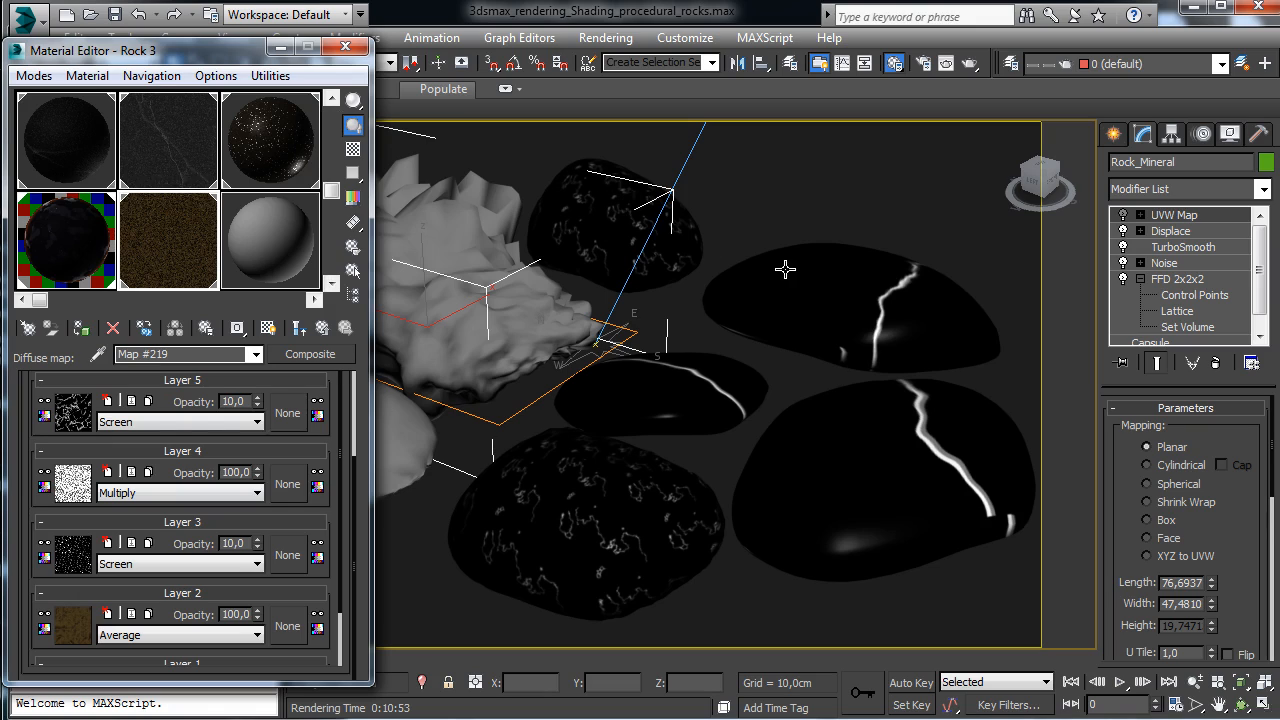
mouse_move(648, 281)
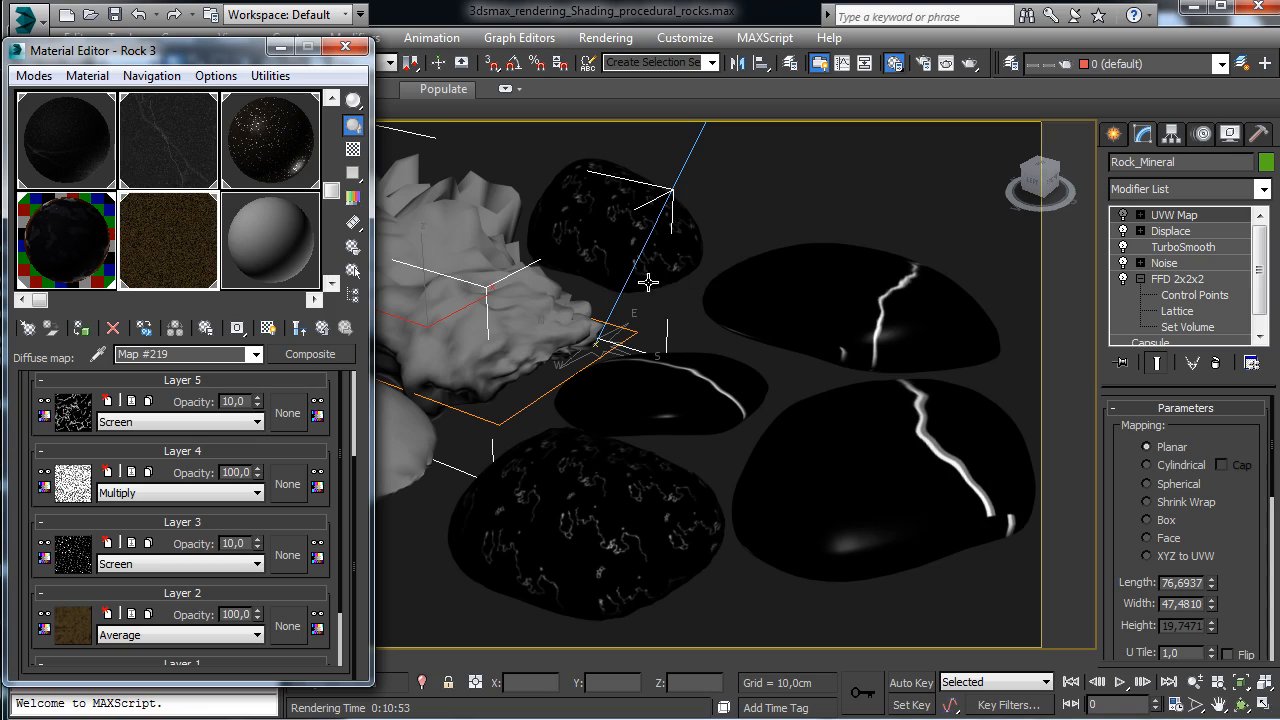
mouse_move(270, 240)
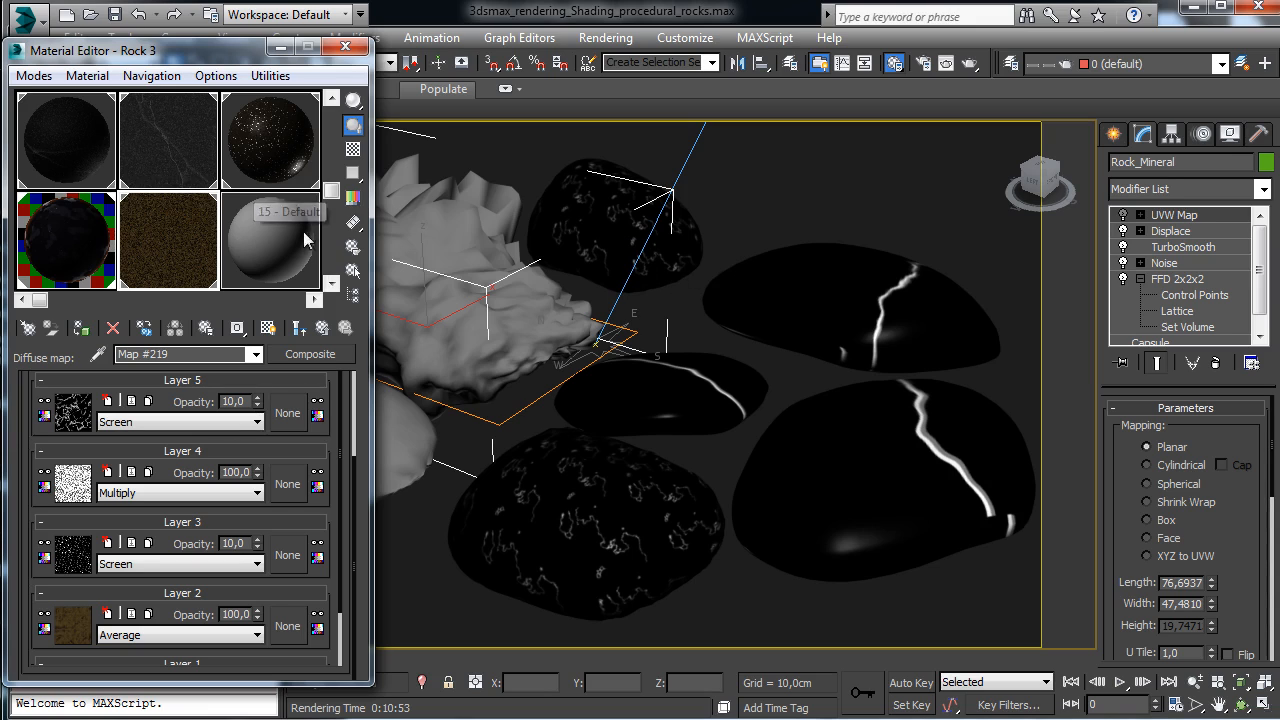
left_click(270, 240)
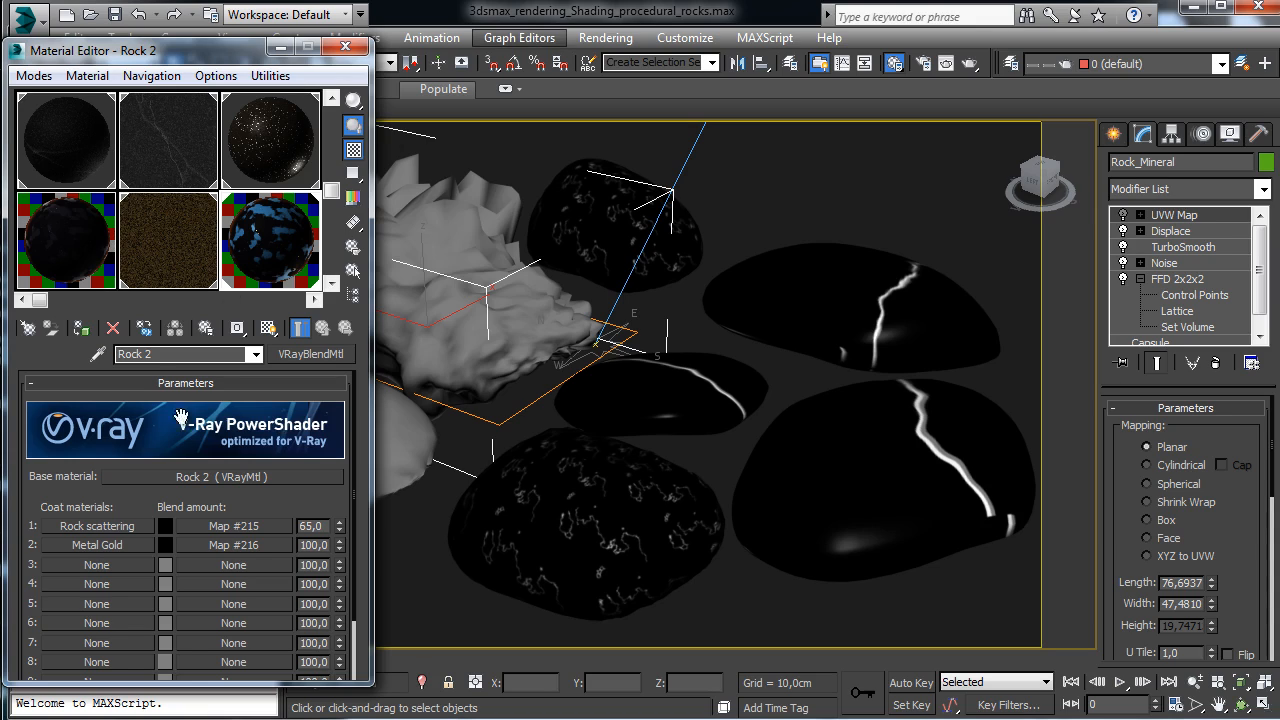
mouse_move(57, 533)
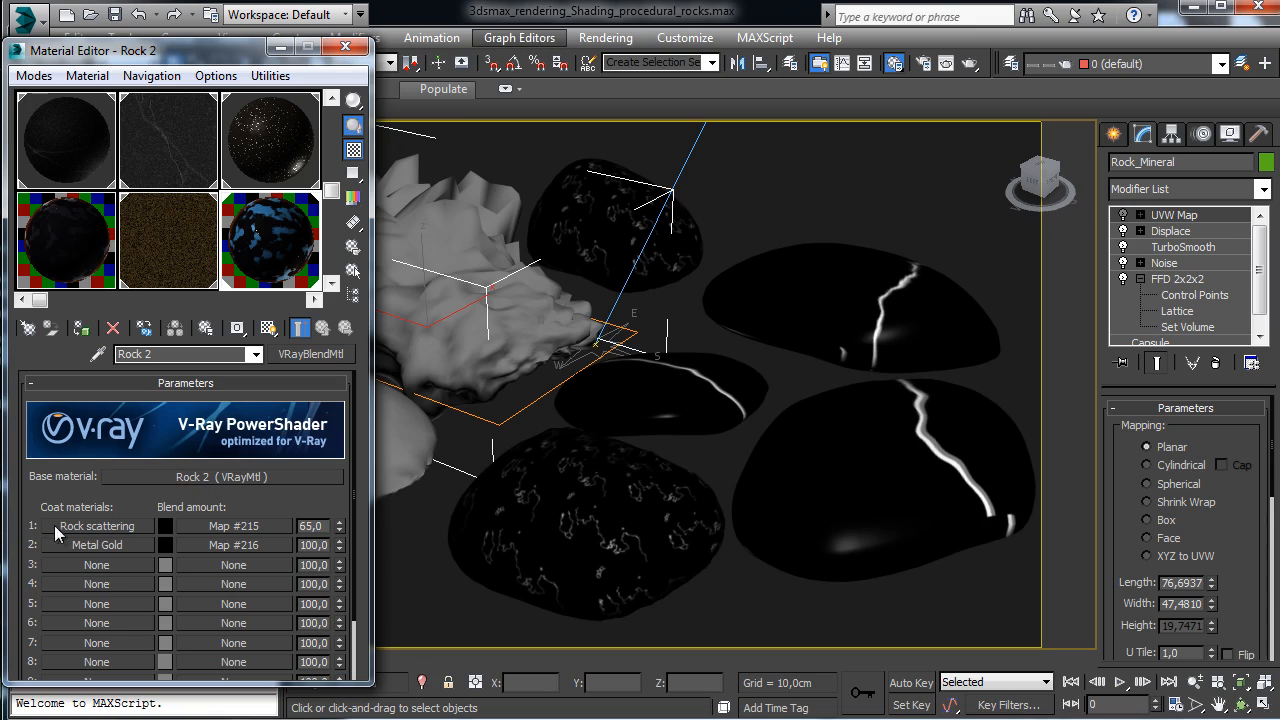
mouse_move(417, 181)
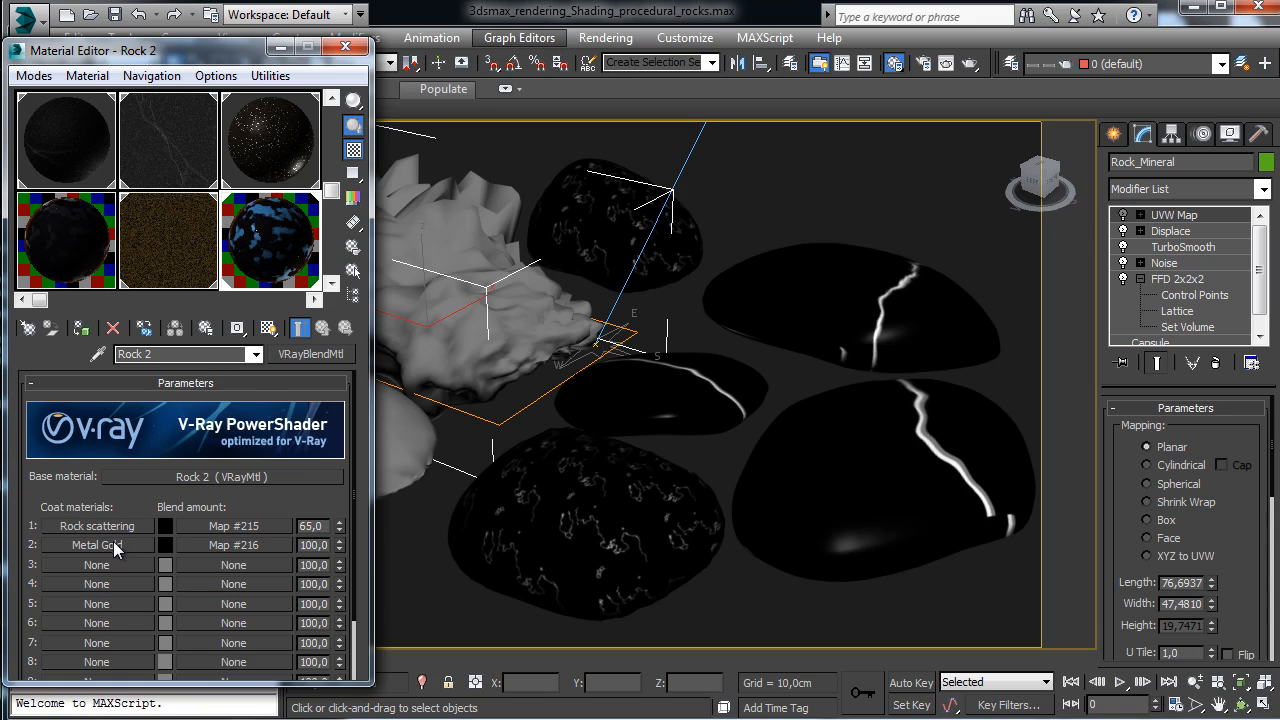
mouse_move(62, 515)
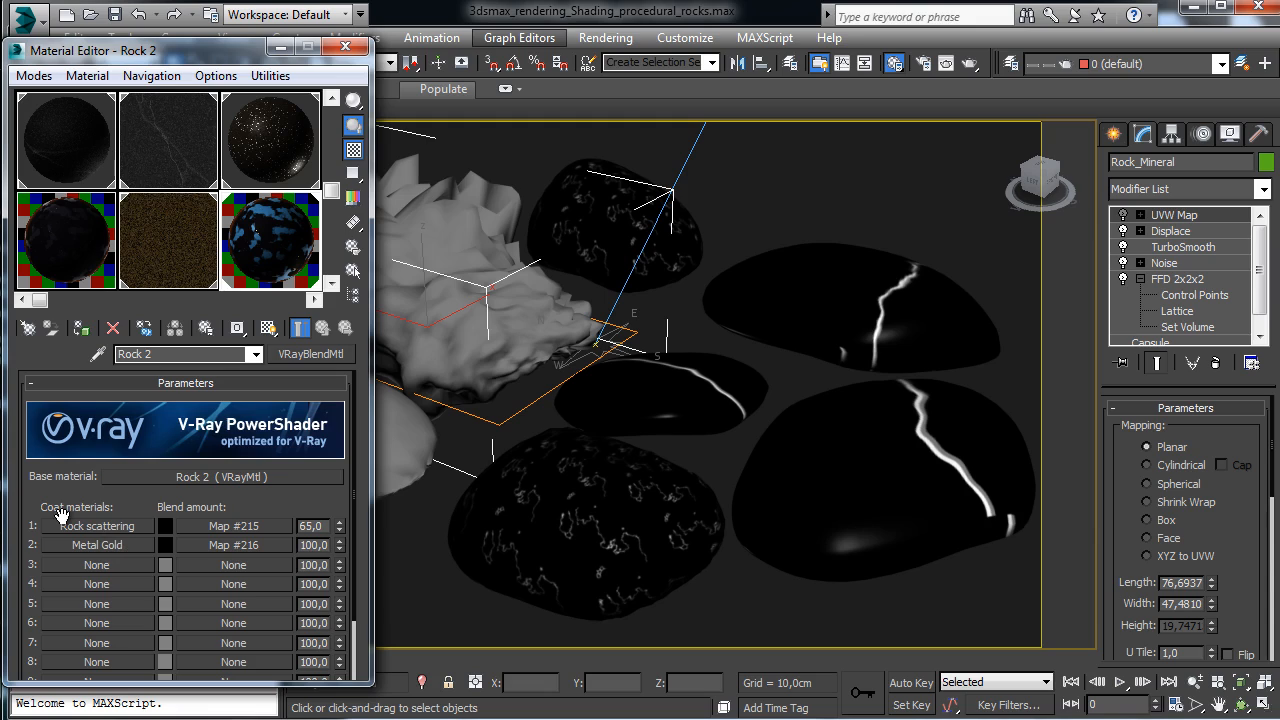
mouse_move(583, 90)
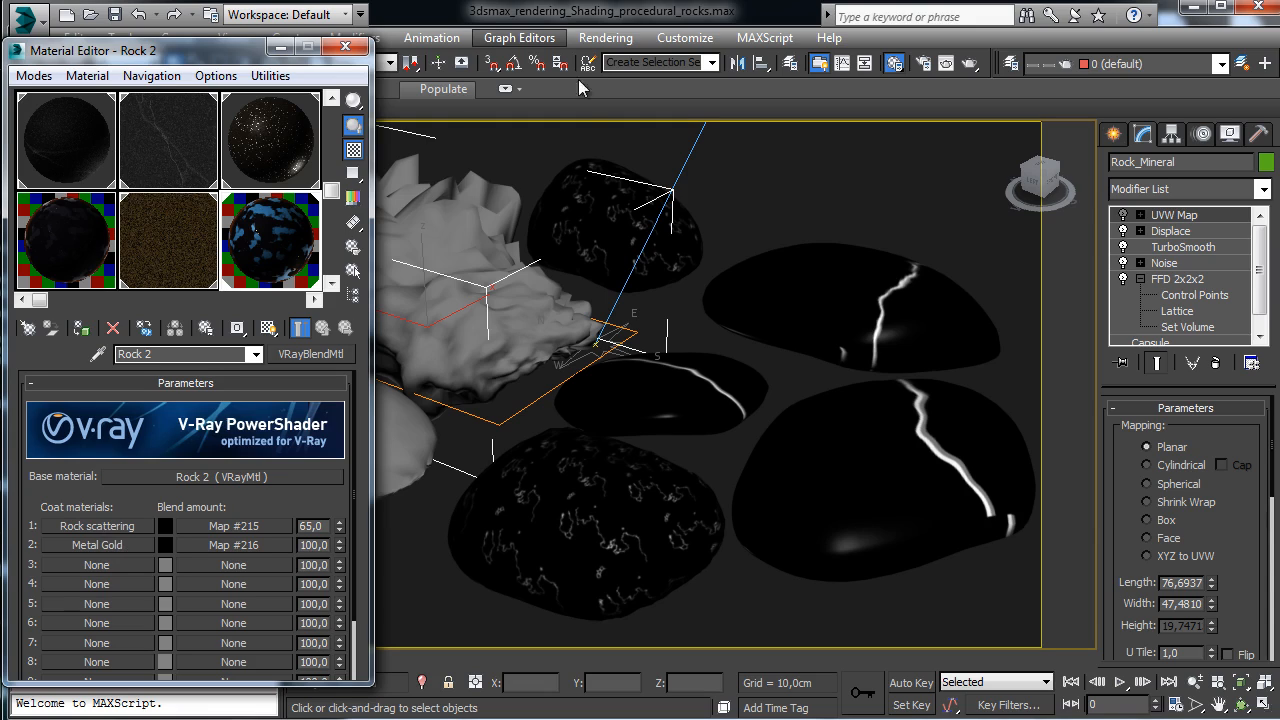
Close the Material Editor to return to the perspective view of the rocks
left_click(345, 50)
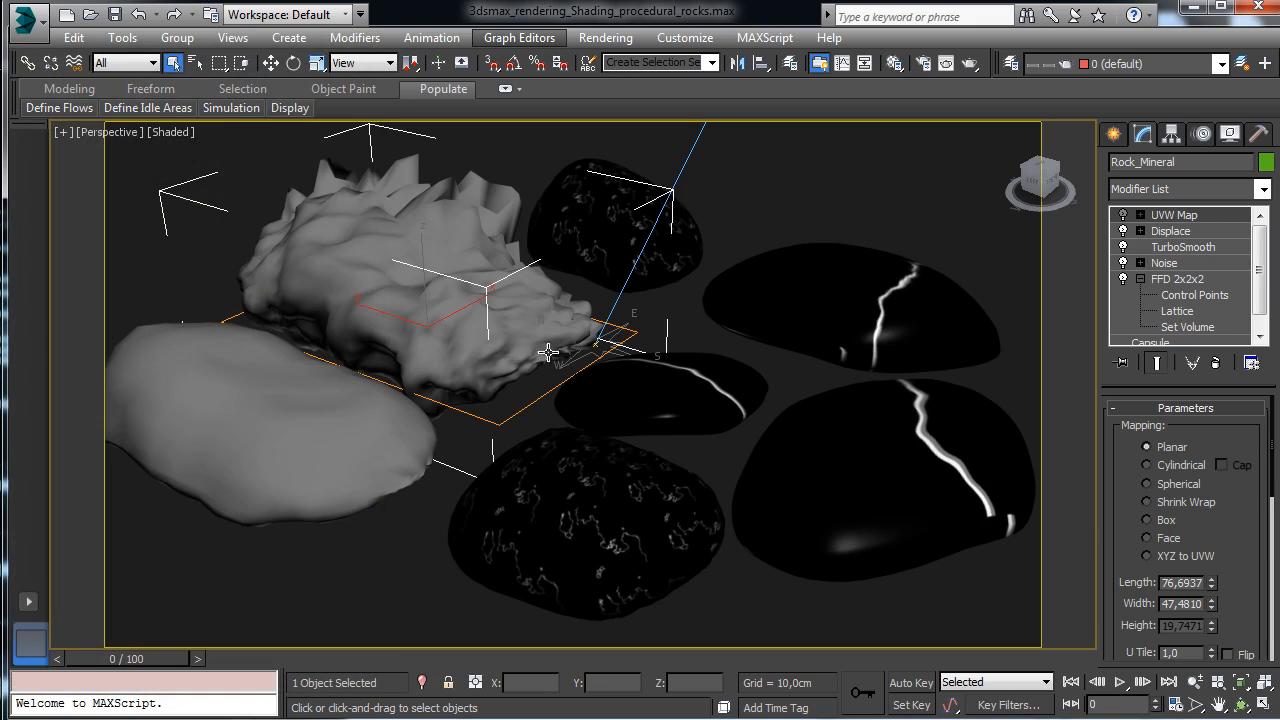
mouse_move(878, 317)
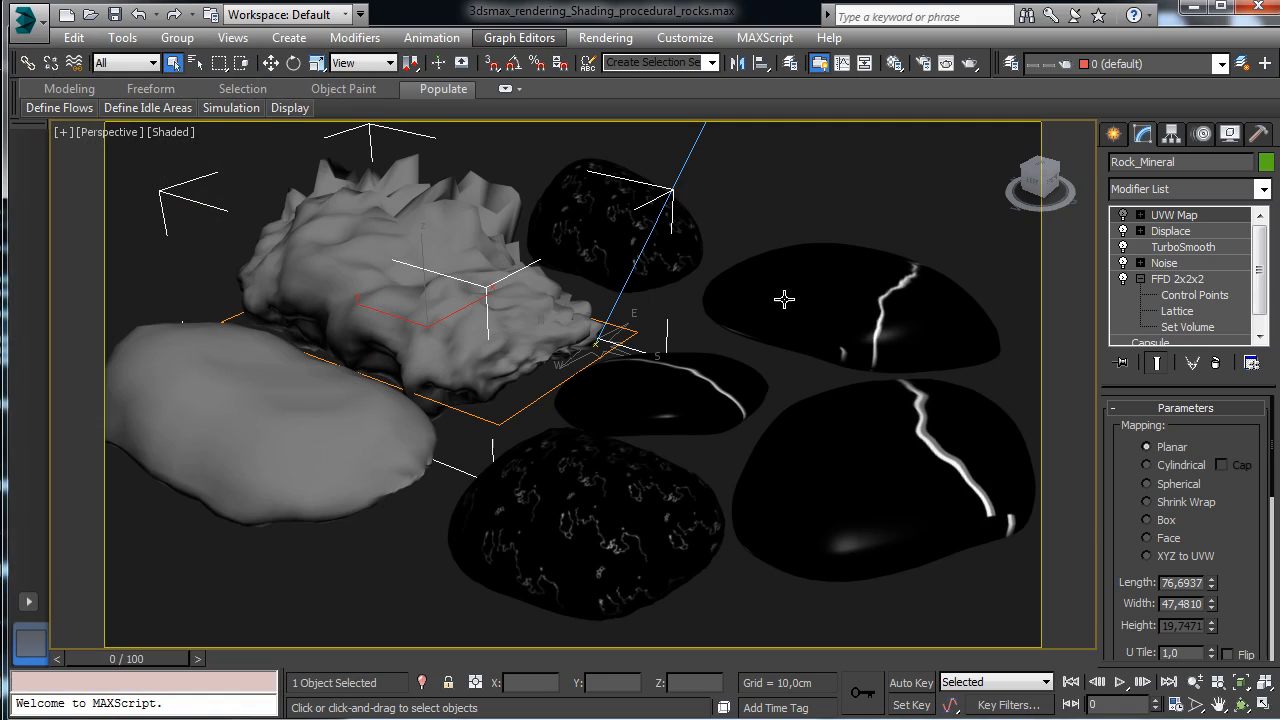
mouse_move(732, 273)
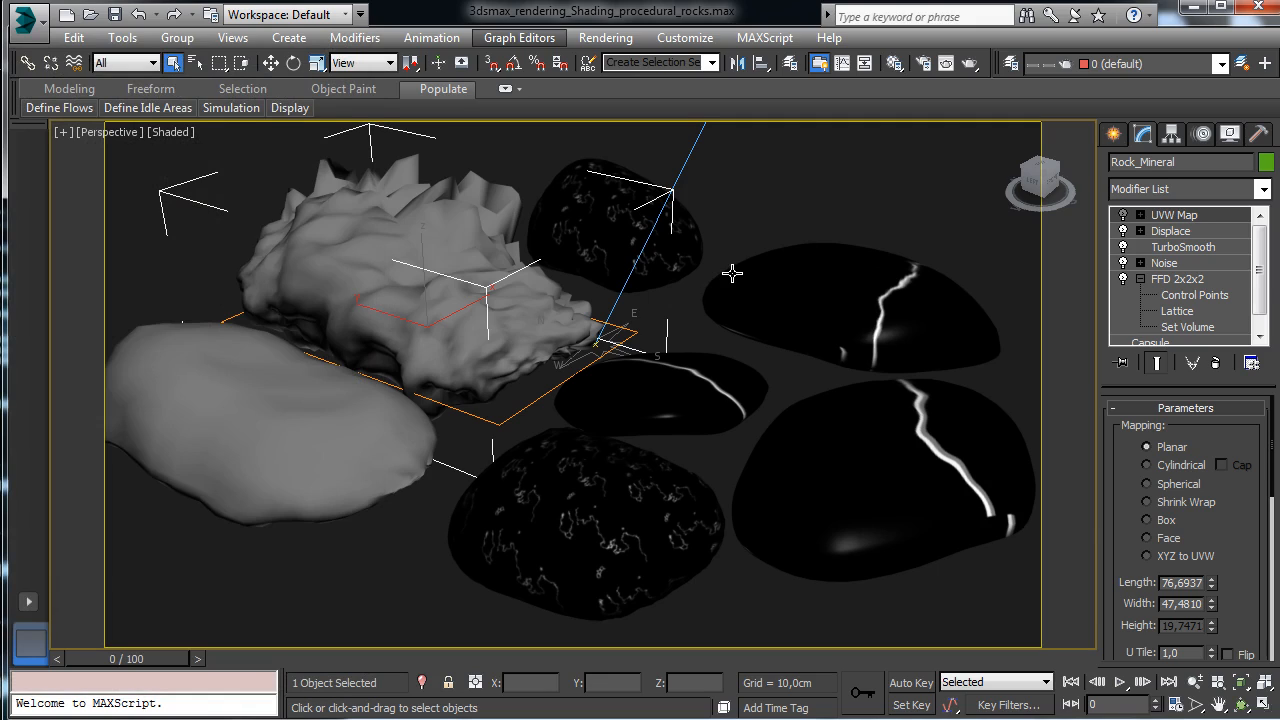
mouse_move(733, 273)
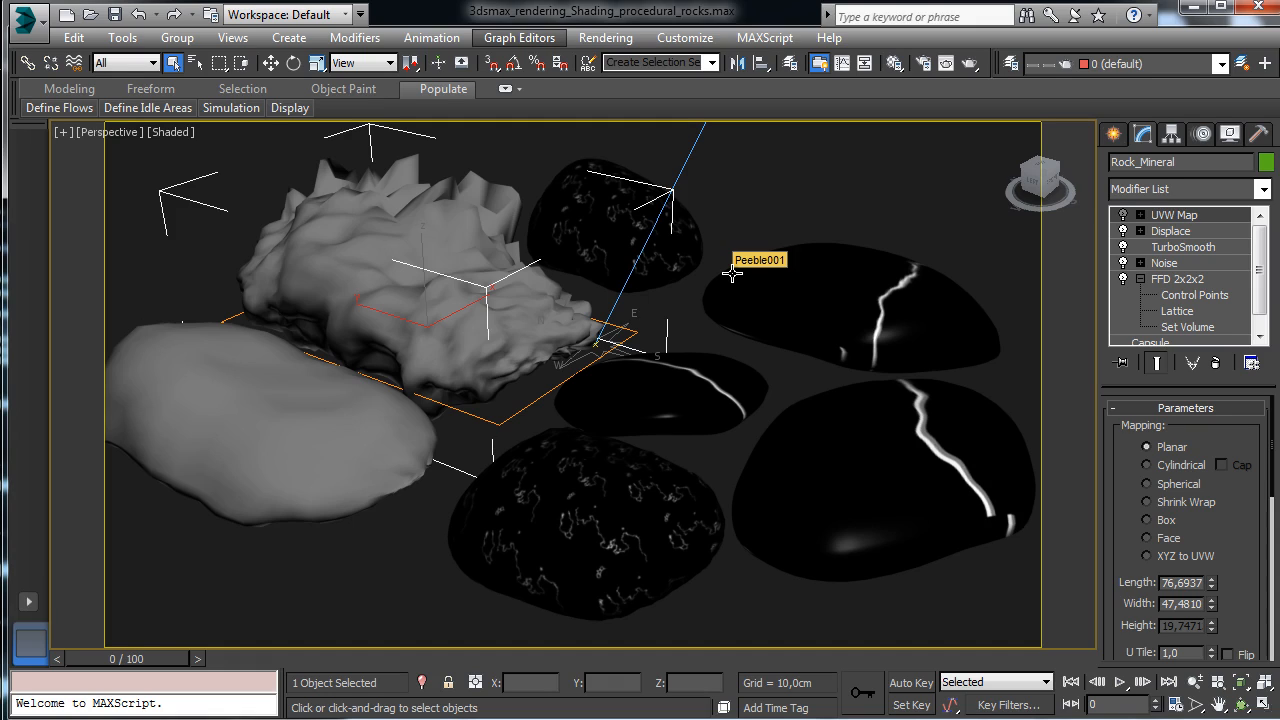
mouse_move(680, 275)
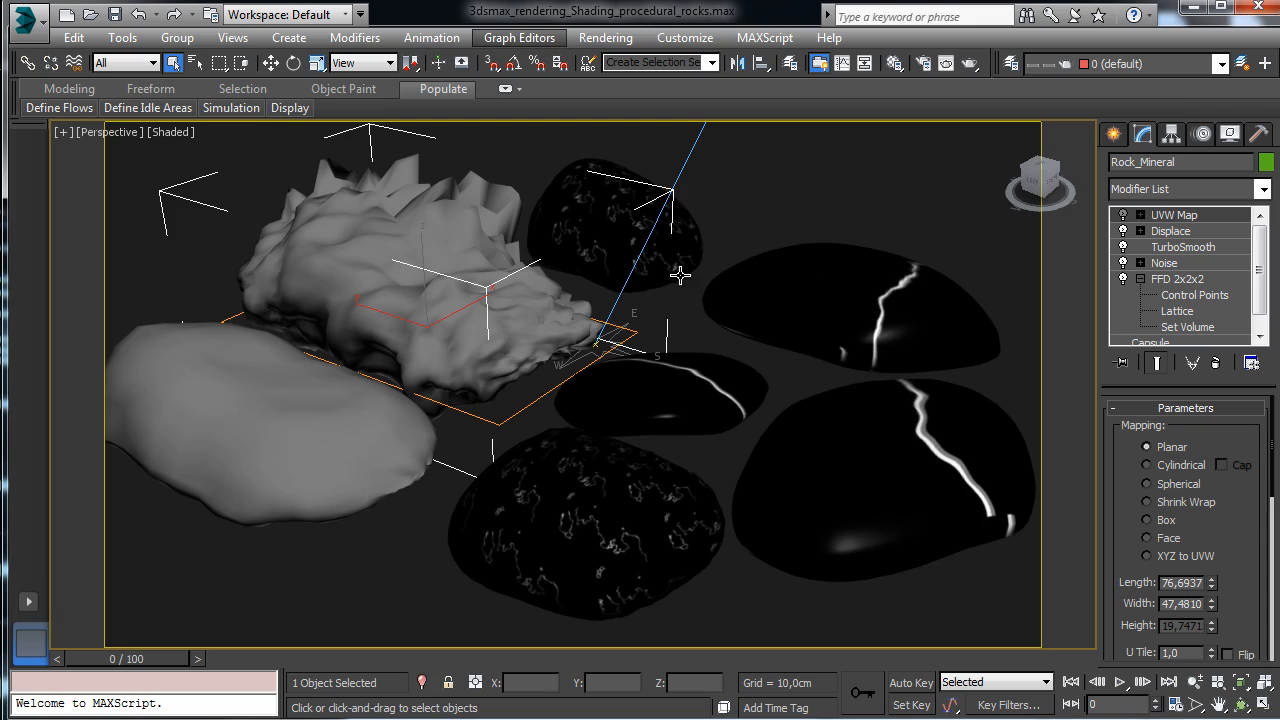
mouse_move(680, 275)
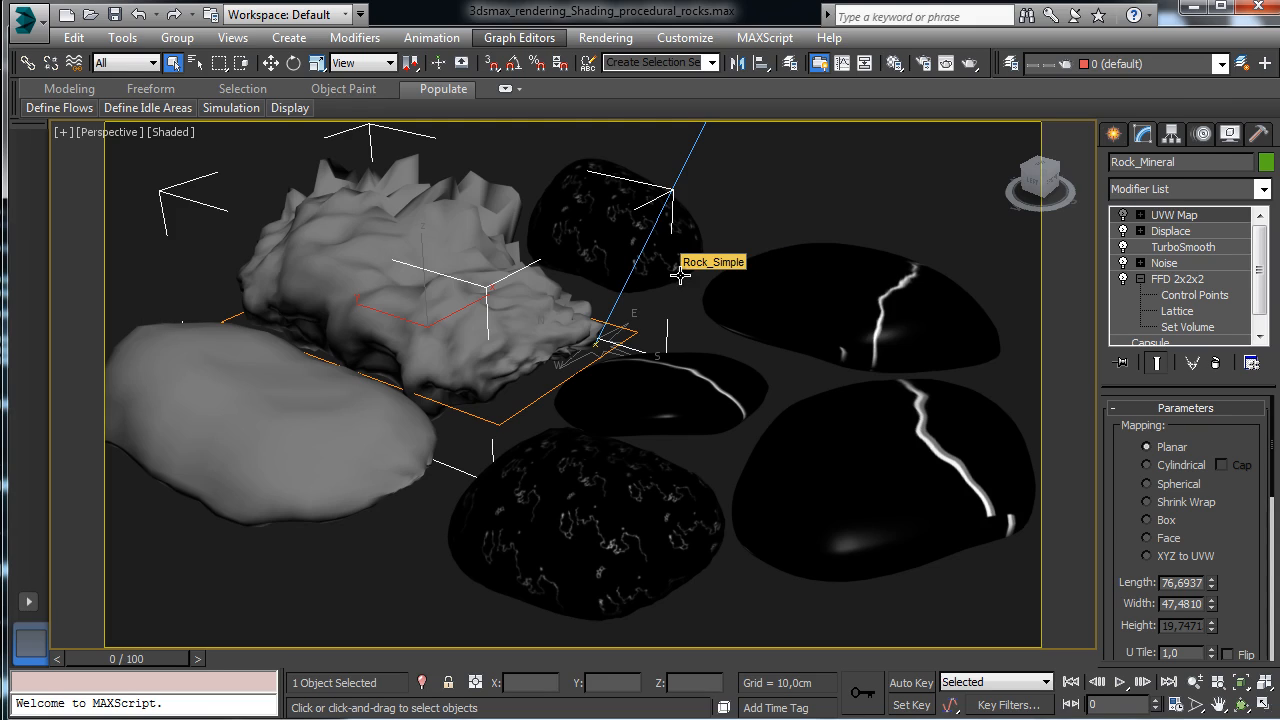